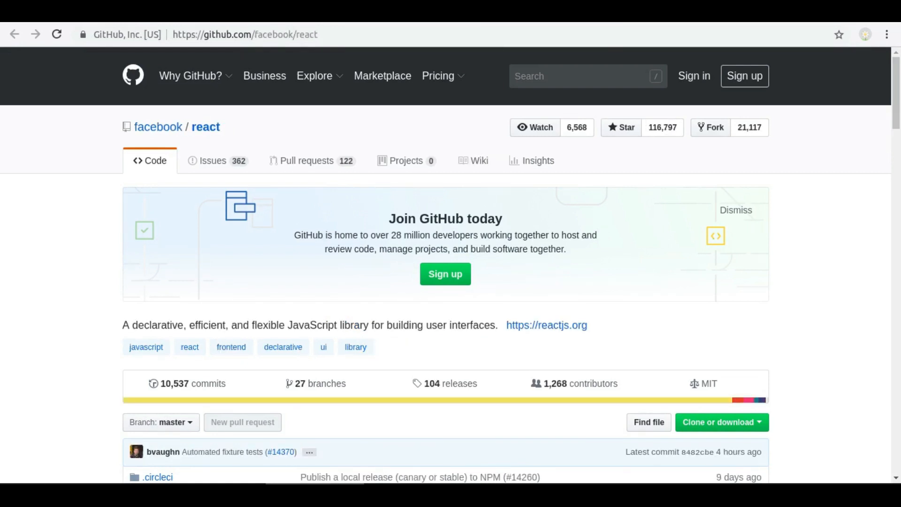
Step: Navigate from the React repository to github.com/vuejs/vue in the address bar
type("github.com/vuejs/vue")
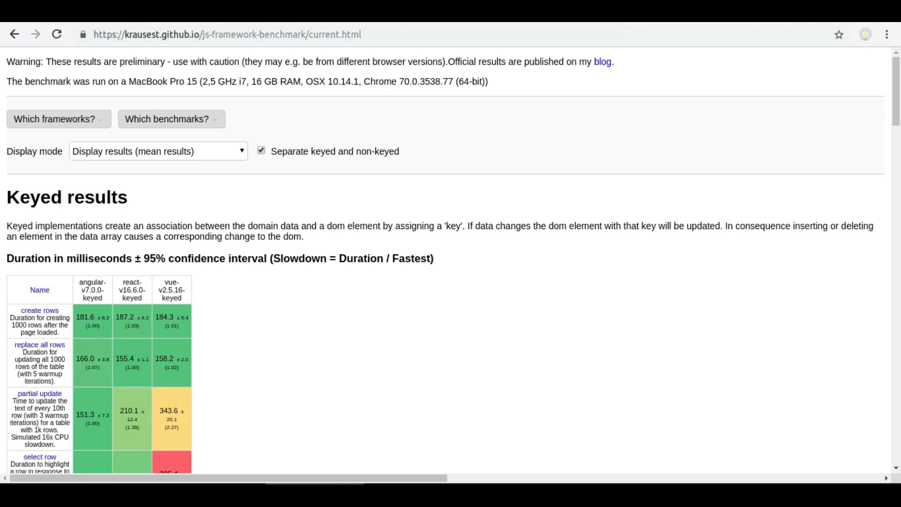
mouse_move(87, 123)
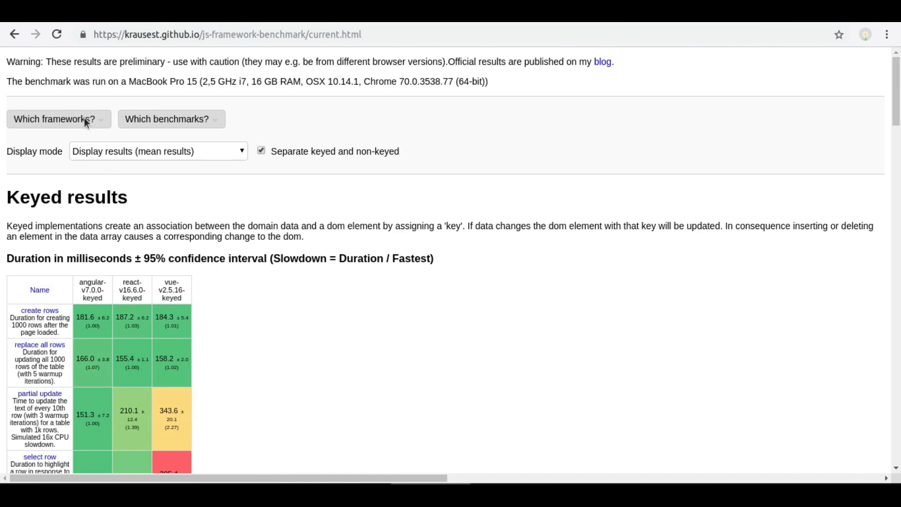
left_click(56, 119)
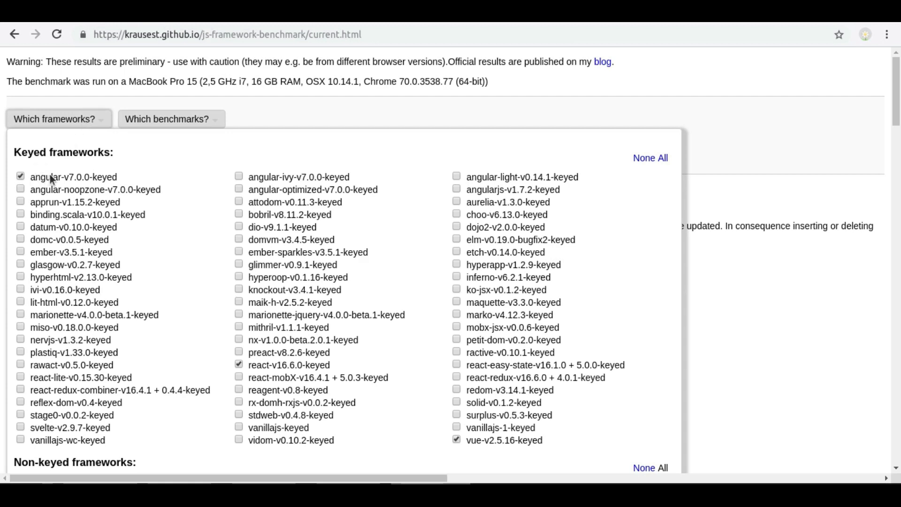
mouse_move(301, 369)
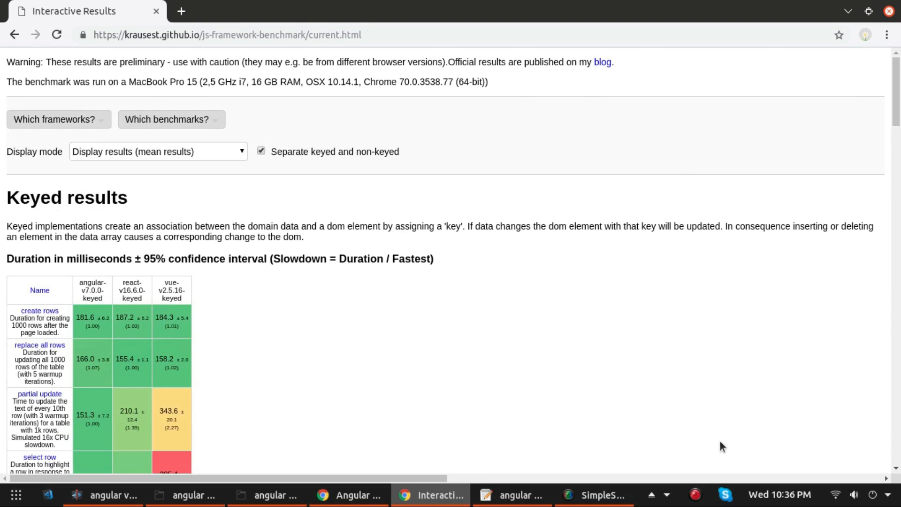
scroll("down", 3)
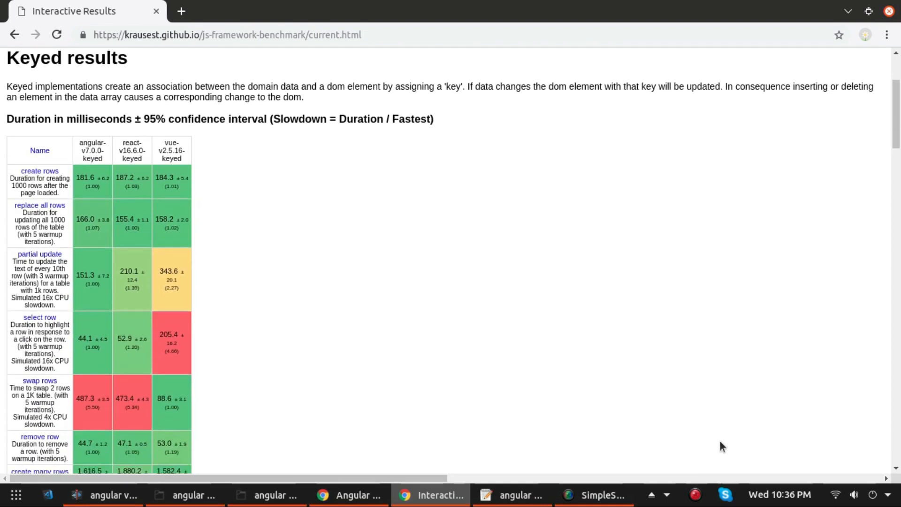
scroll("down", 3)
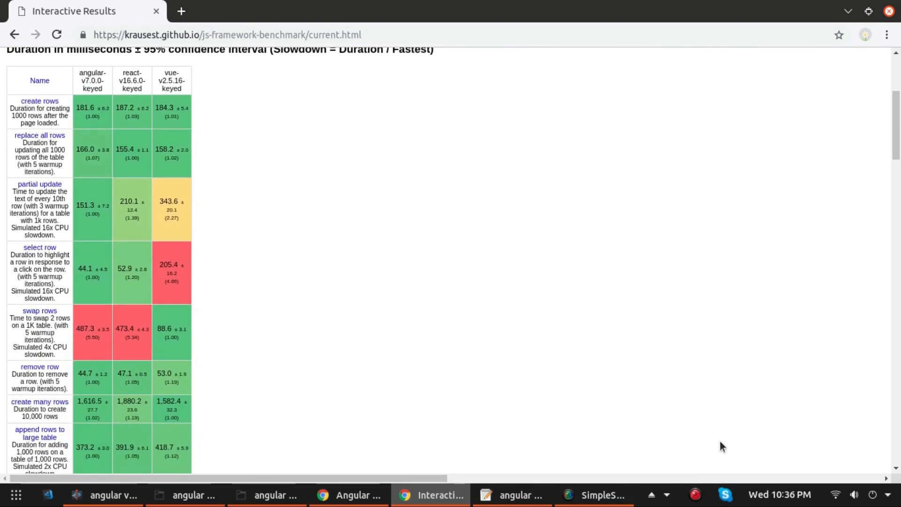
scroll("up", 3)
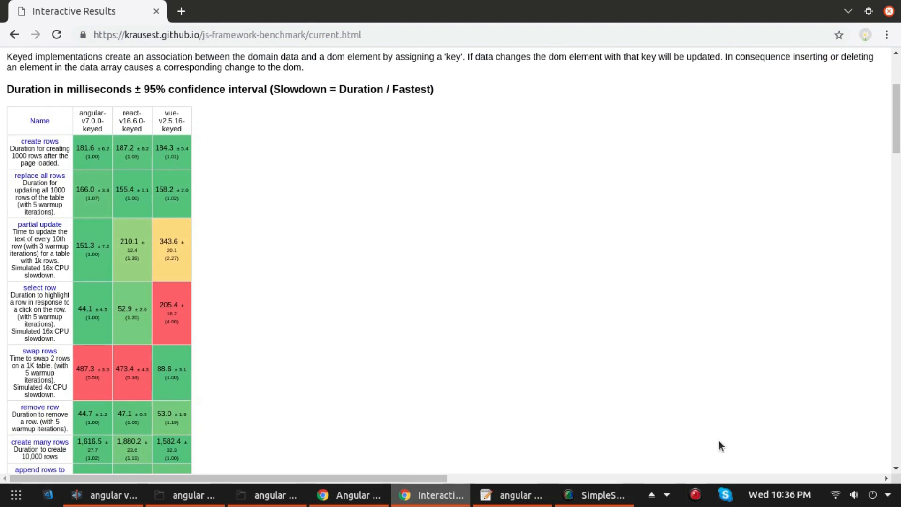
scroll("up", 3)
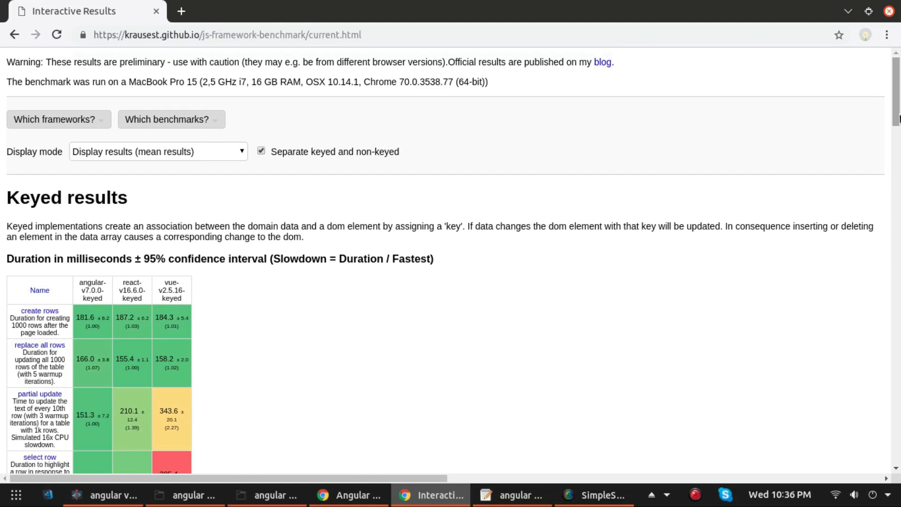
mouse_move(722, 176)
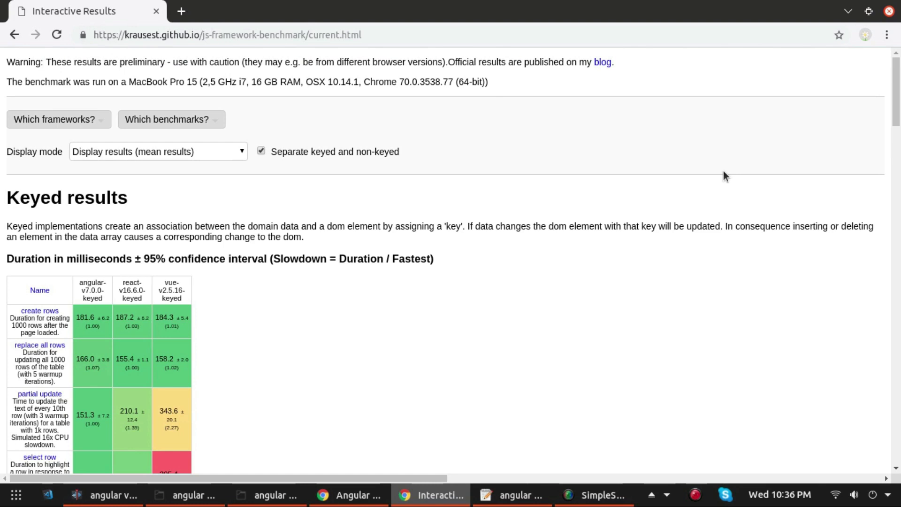
mouse_move(637, 499)
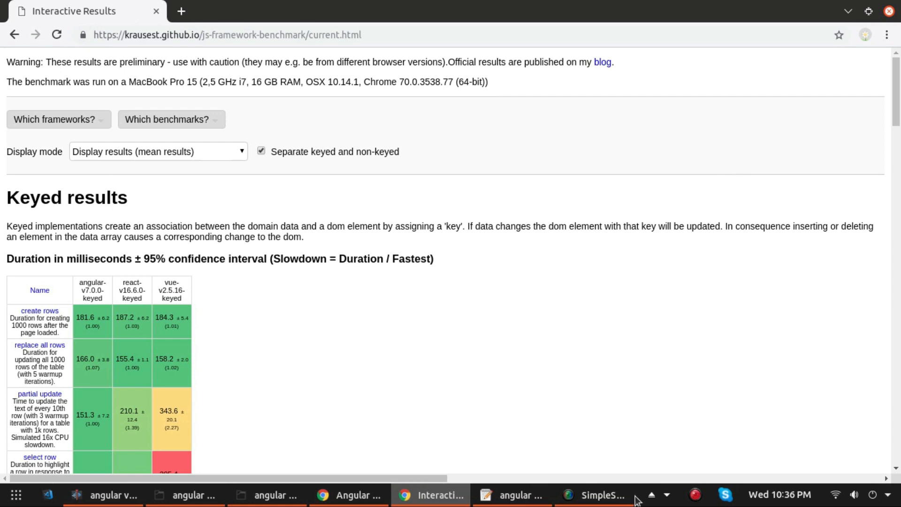
left_click(600, 495)
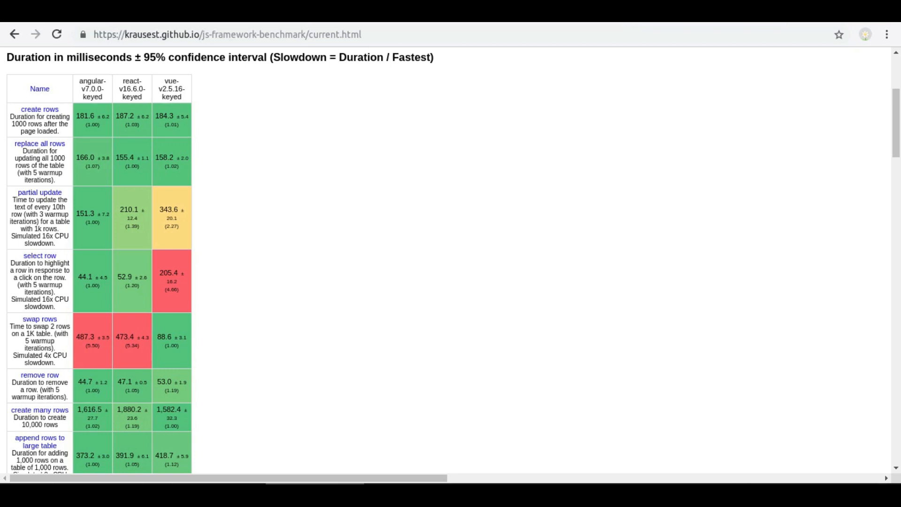
Step: Scroll past the keyed results to the 'Startup metrics (lighthouse with mobile simulation)' table
scroll("down", 3)
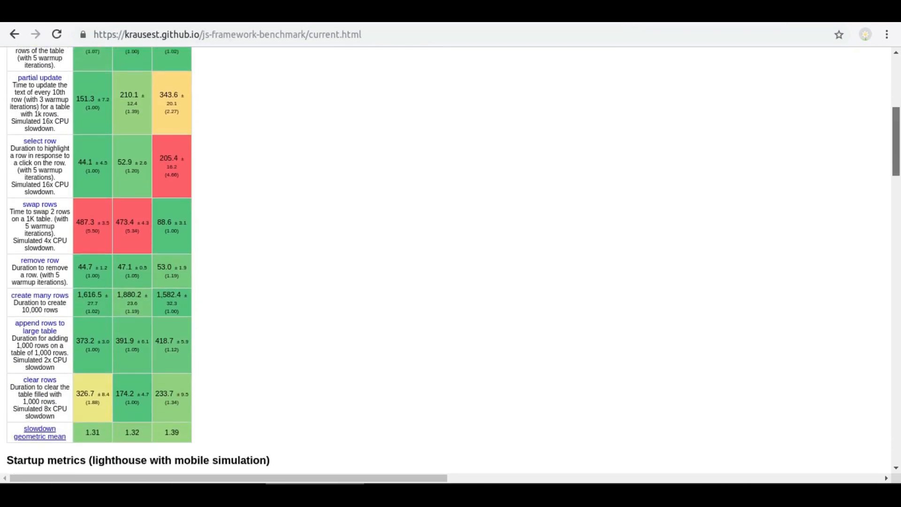
scroll("down", 3)
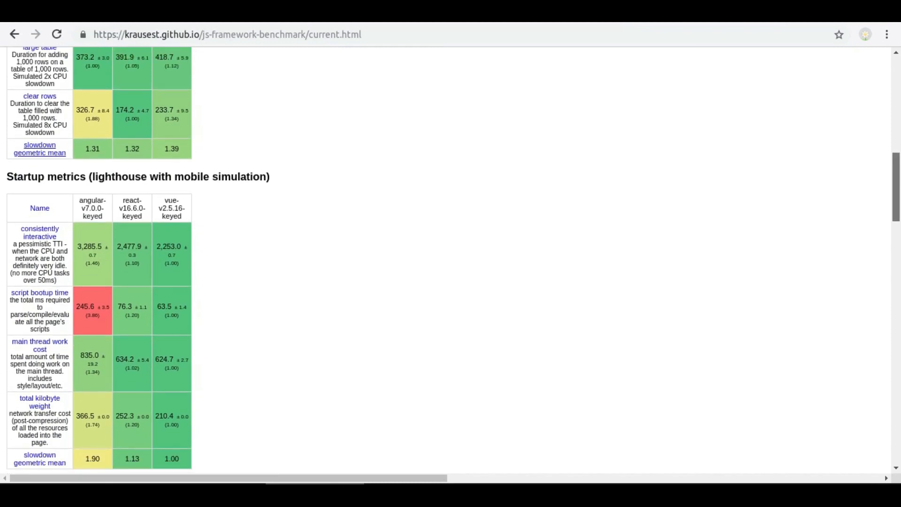